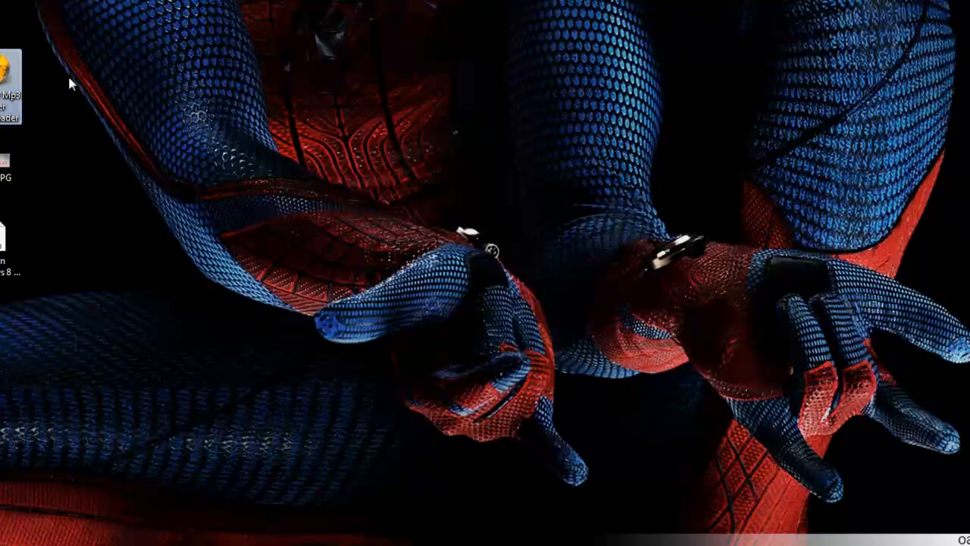
{"action": "mouse_move", "coordinate": [690, 155]}
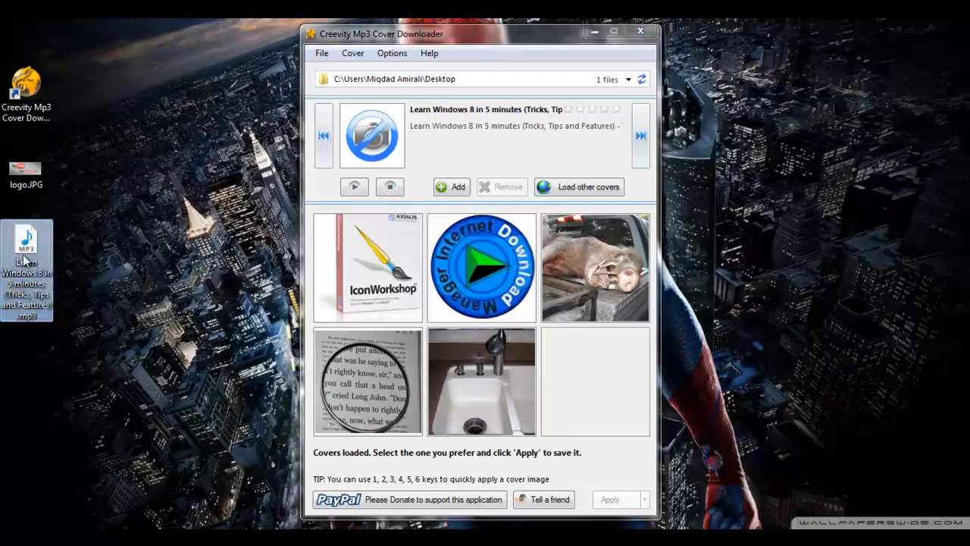
{"action": "mouse_move", "coordinate": [281, 222]}
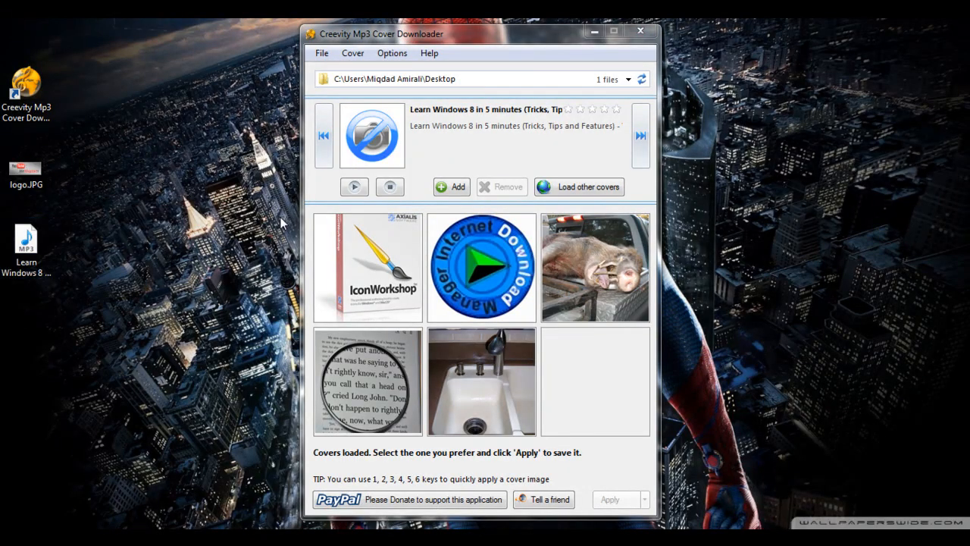
{"action": "left_click", "coordinate": [354, 187]}
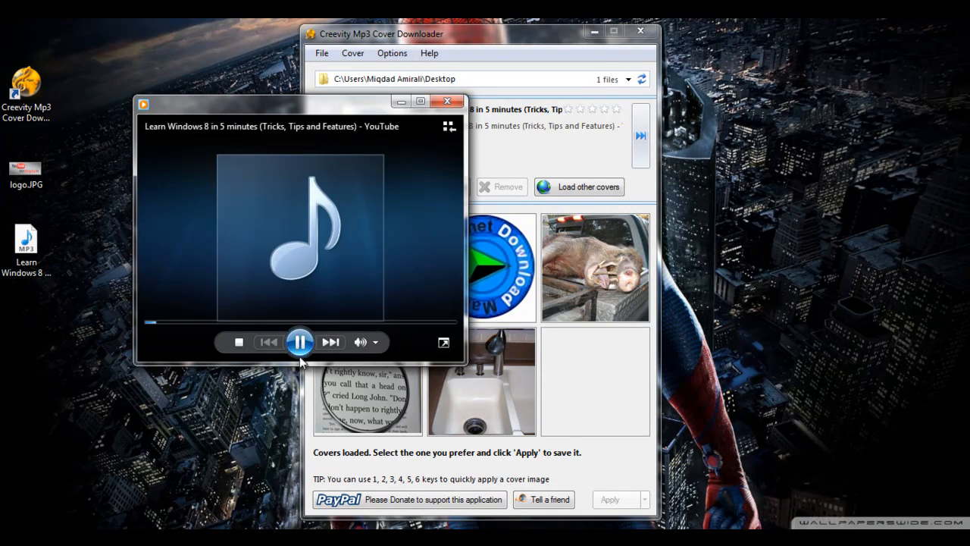
{"action": "left_click", "coordinate": [299, 342]}
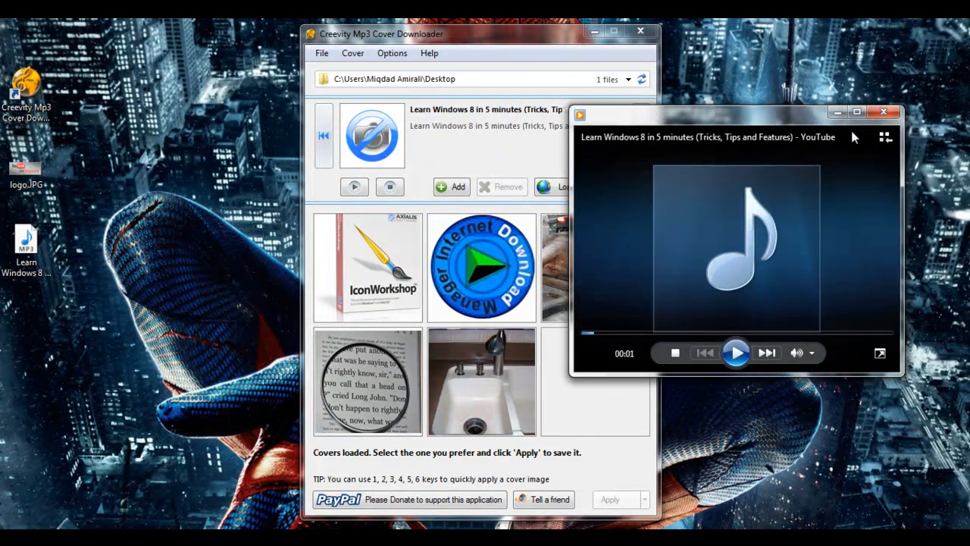
{"action": "mouse_move", "coordinate": [684, 225]}
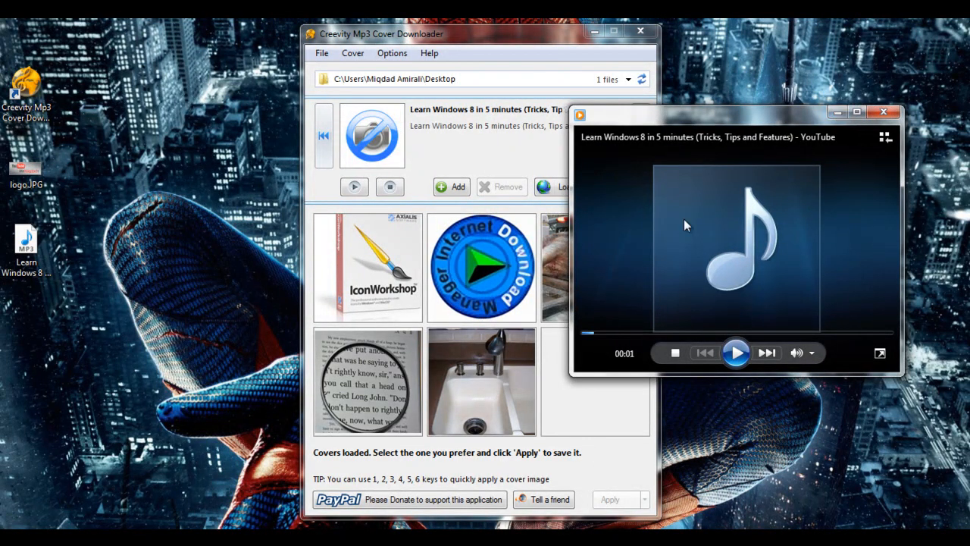
{"action": "mouse_move", "coordinate": [769, 248]}
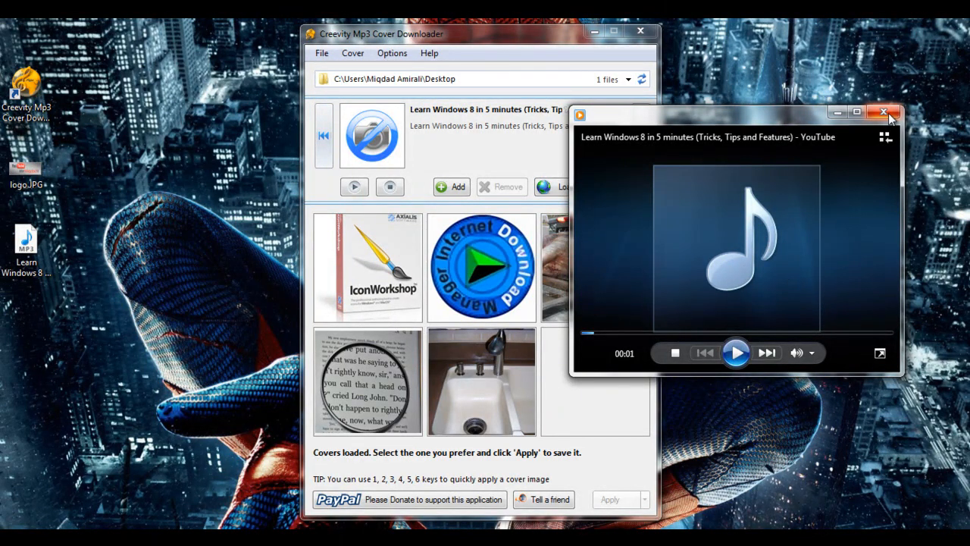
{"action": "left_click", "coordinate": [884, 112]}
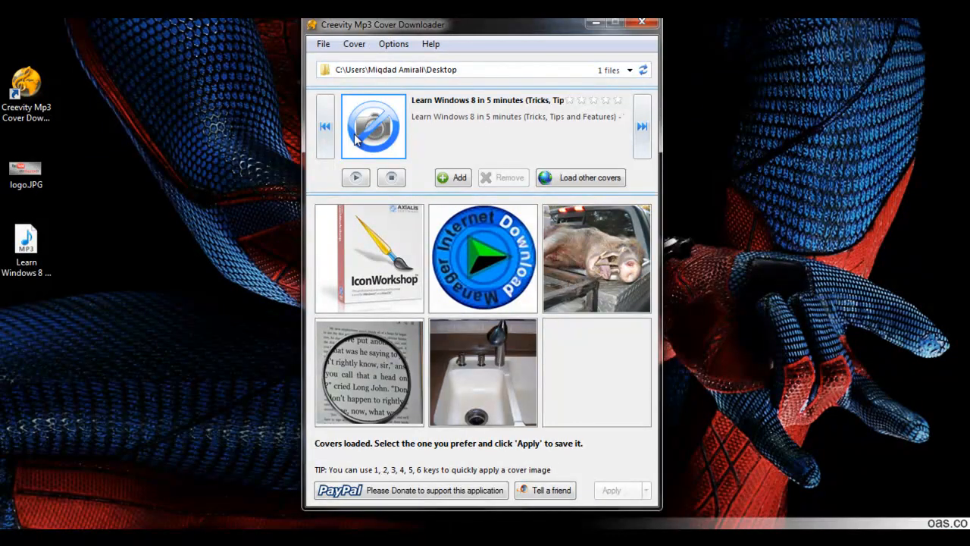
Open the 'Select an image as cover' file picker via the Add button.
{"action": "left_click", "coordinate": [369, 258]}
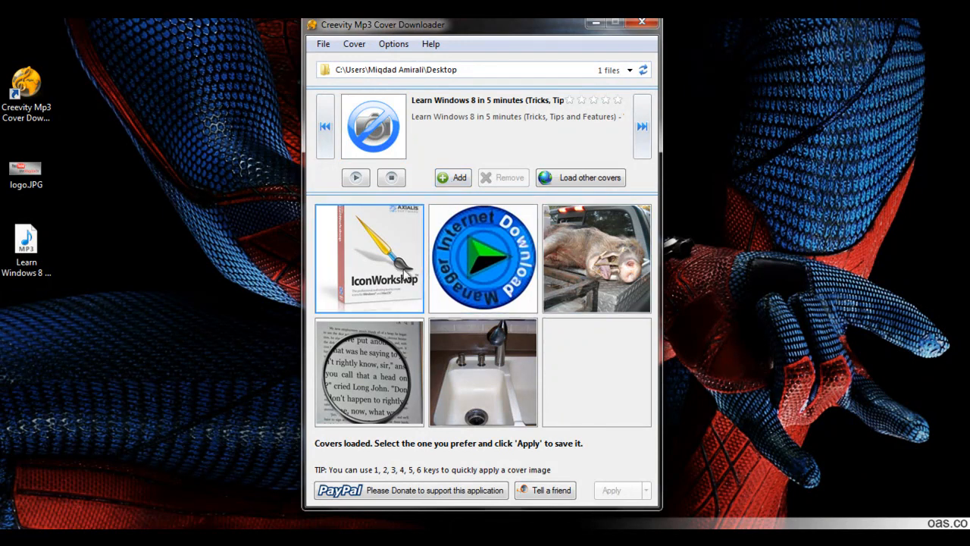
{"action": "left_click", "coordinate": [483, 257]}
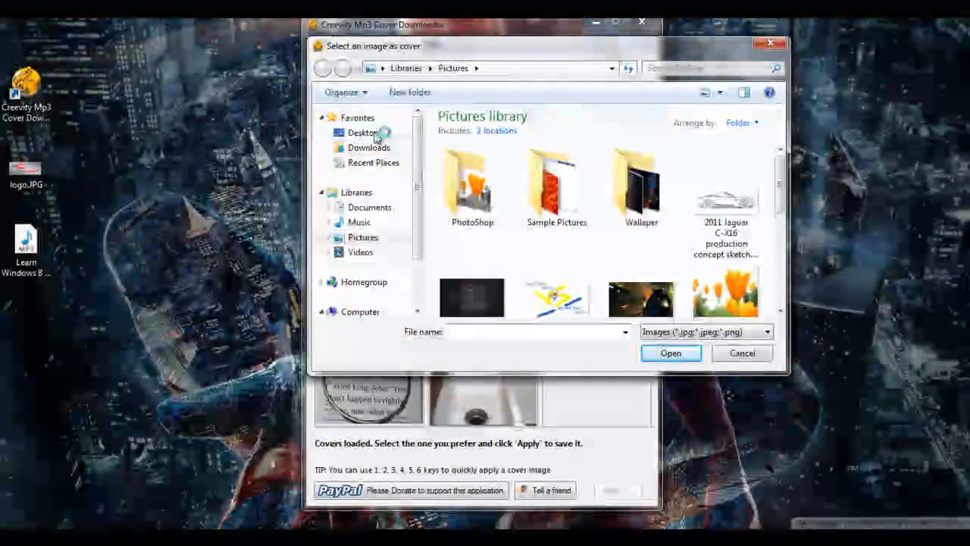
Load logo.JPG from the Desktop to preview it as a new cover.
{"action": "left_click", "coordinate": [364, 133]}
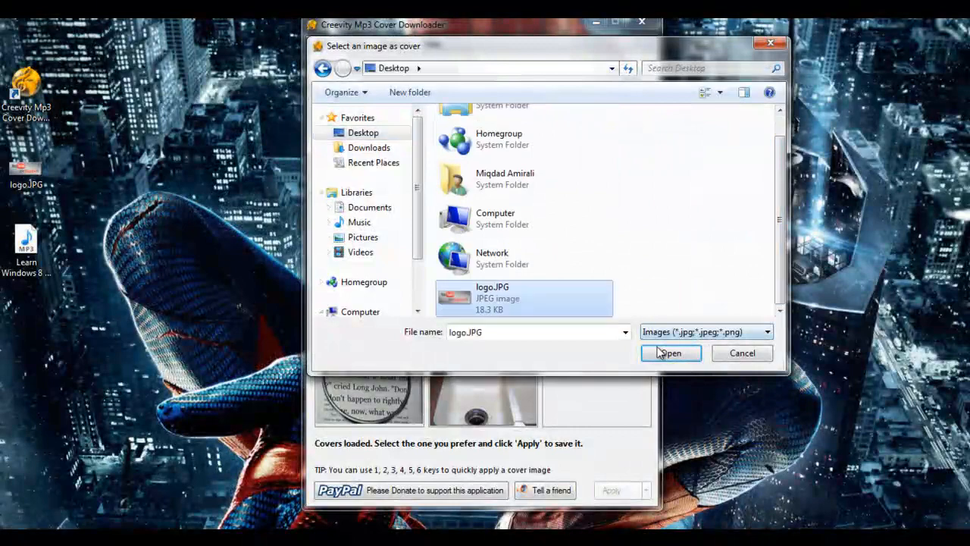
{"action": "left_click", "coordinate": [670, 352]}
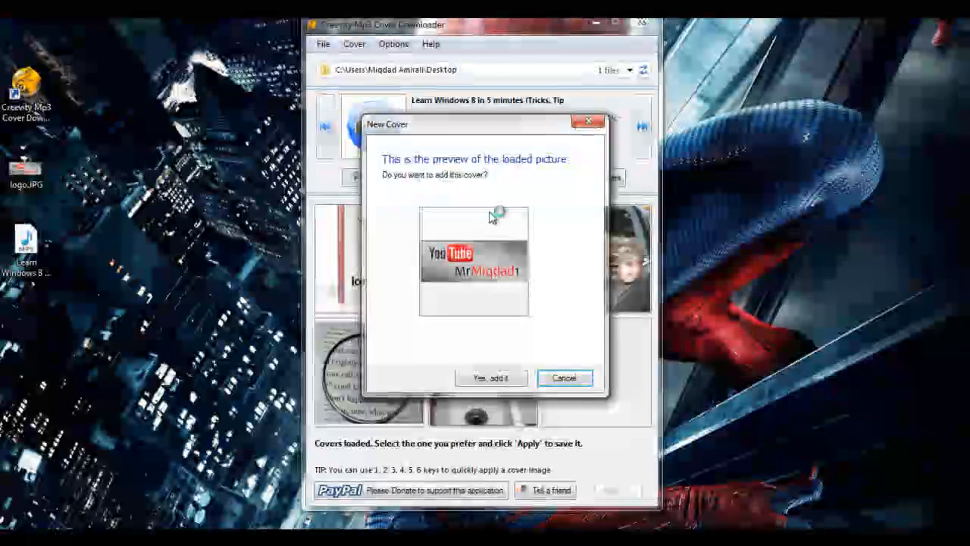
Accept the YouTube MrMiqdad logo as the MP3's cover art with 'Yes, add it'.
{"action": "left_click", "coordinate": [564, 378]}
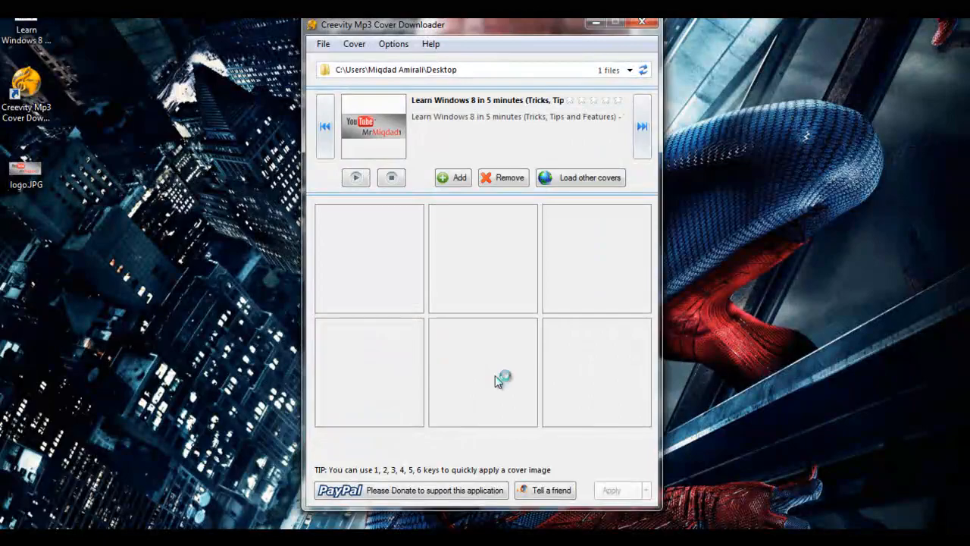
{"action": "left_click", "coordinate": [581, 178]}
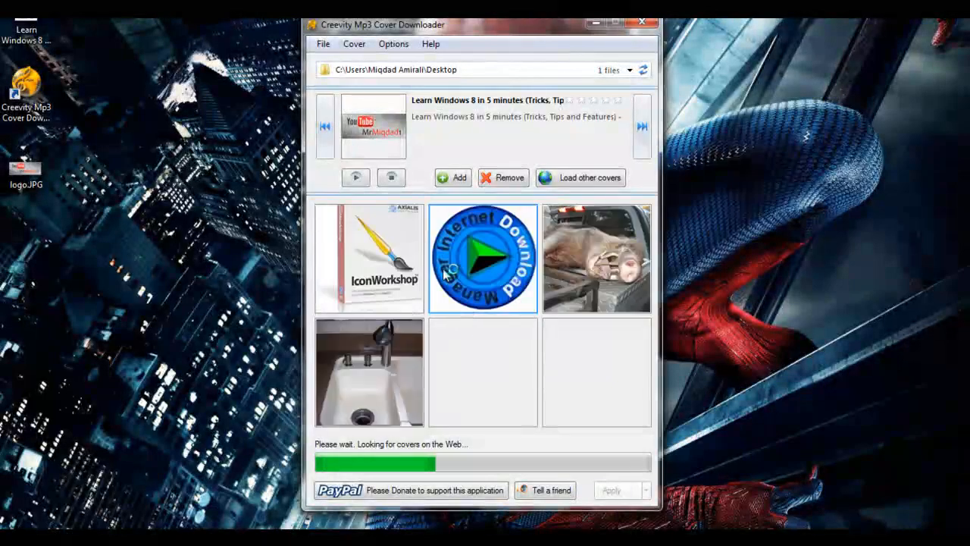